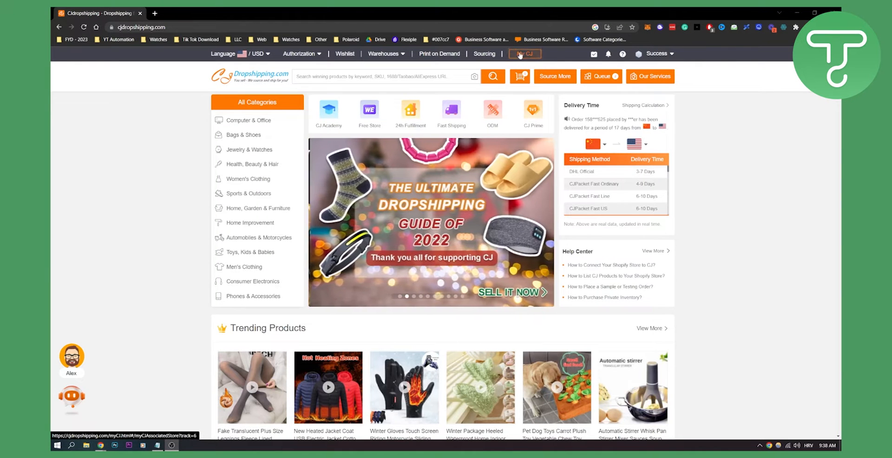
- Open the My CJ dashboard from the top navigation bar
left_click(525, 53)
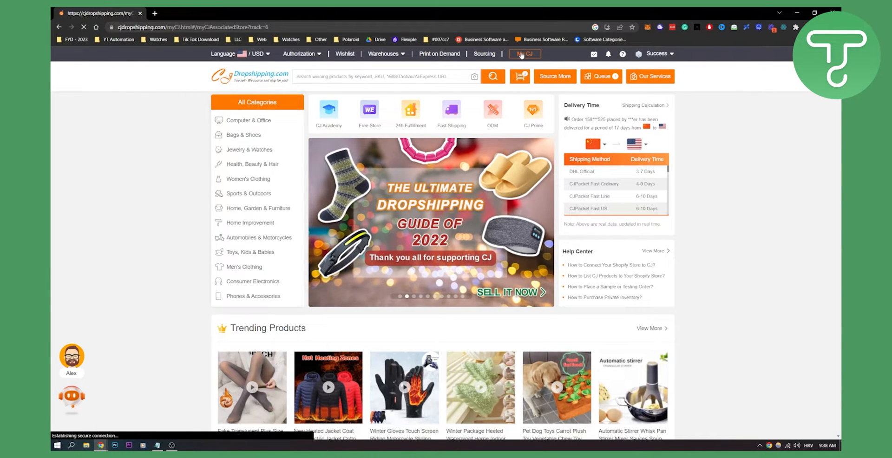
left_click(524, 53)
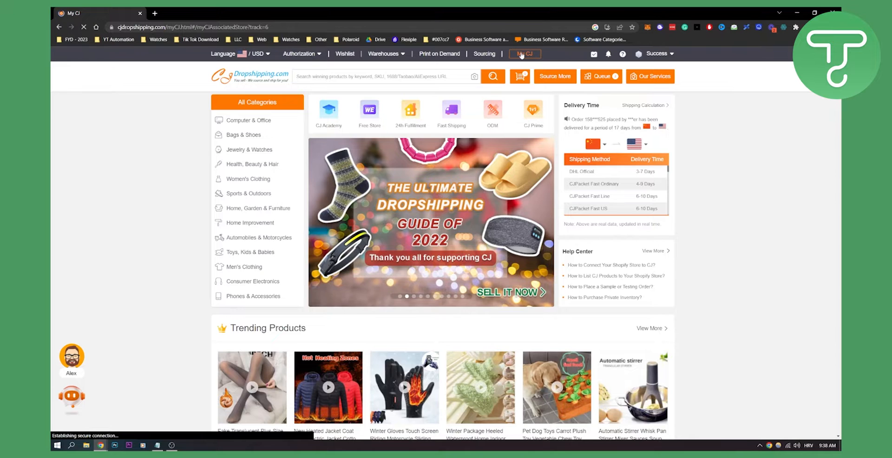
left_click(522, 54)
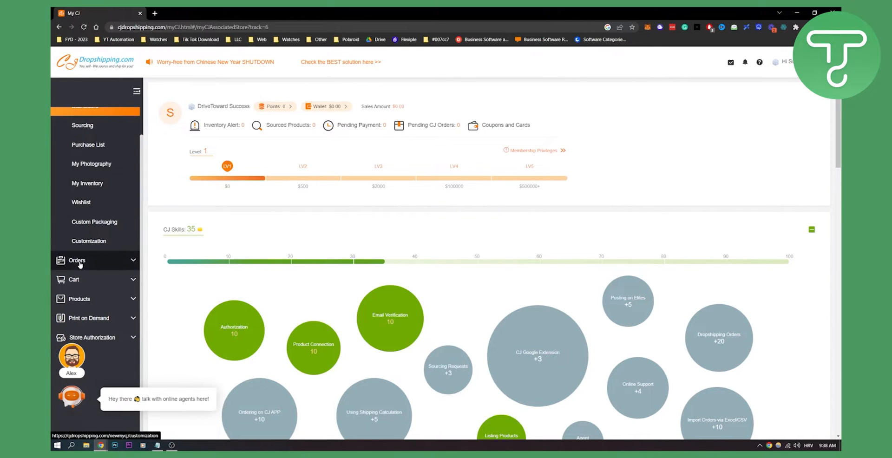
- Go to Orders > Imported Orders and close the 'Welcome to CJ' popup
left_click(77, 261)
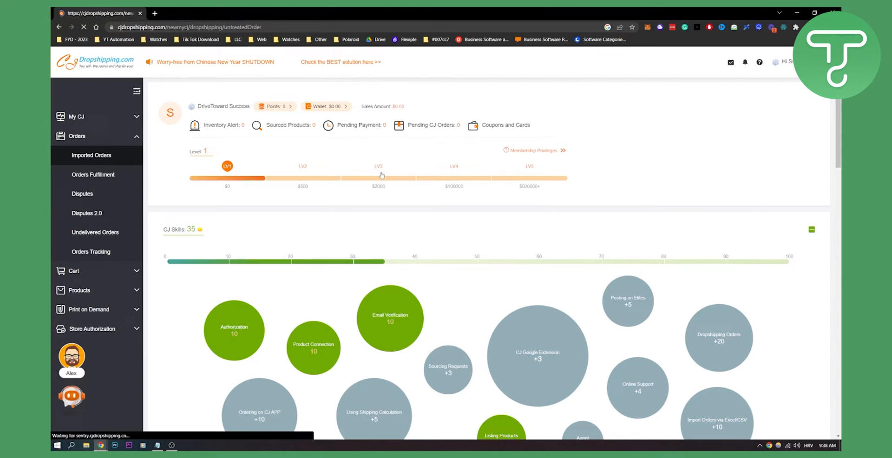
left_click(91, 155)
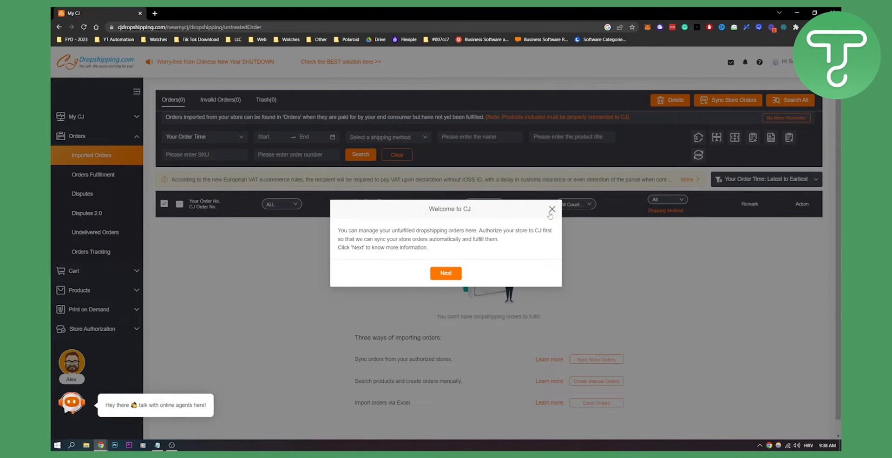
left_click(551, 209)
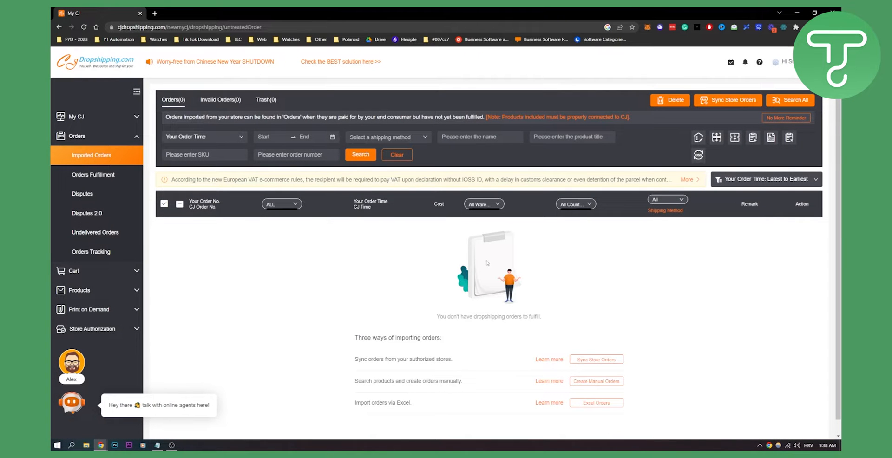
mouse_move(753, 138)
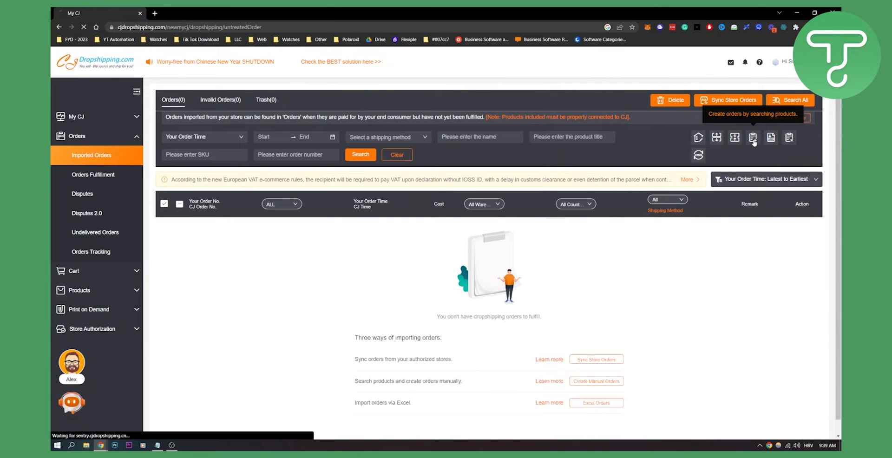
- Start a 'Create orders by searching products' order and switch to All Products
left_click(753, 138)
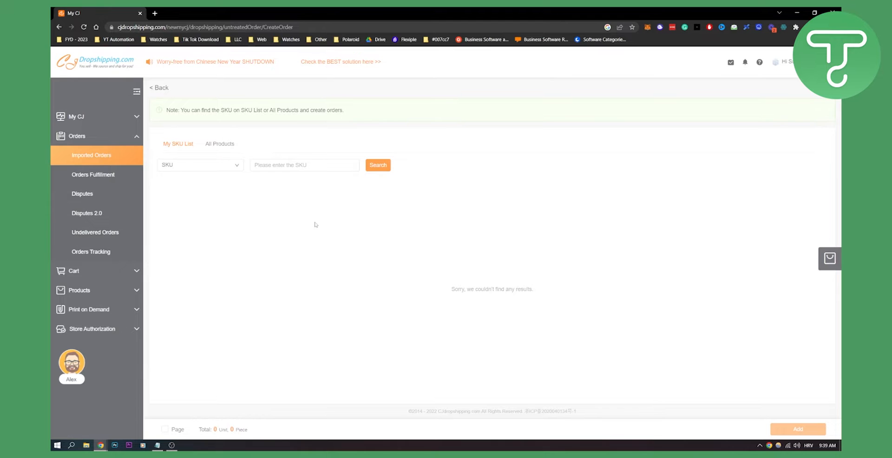
left_click(377, 165)
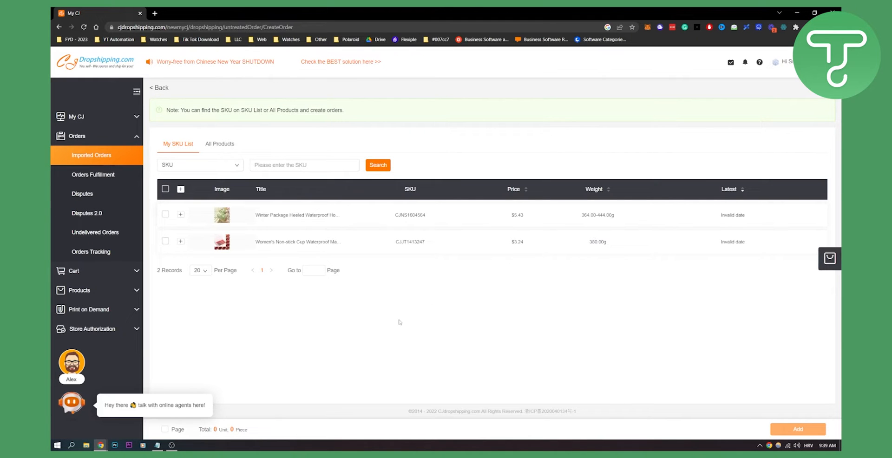
mouse_move(383, 330)
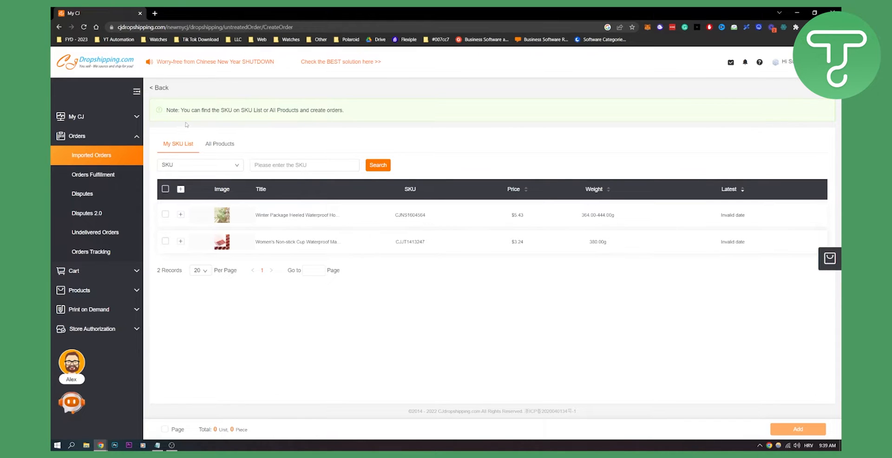
left_click(220, 143)
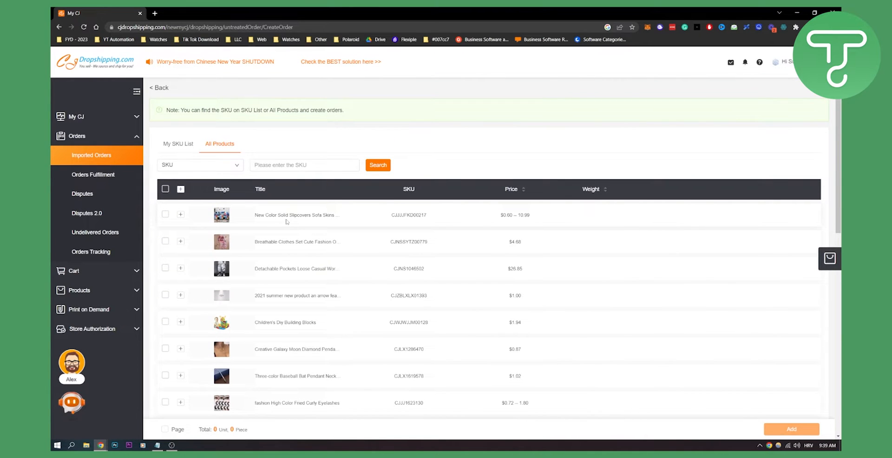
- Expand the New Color Solid Slipcovers Sofa Skins product to list its variants
left_click(305, 165)
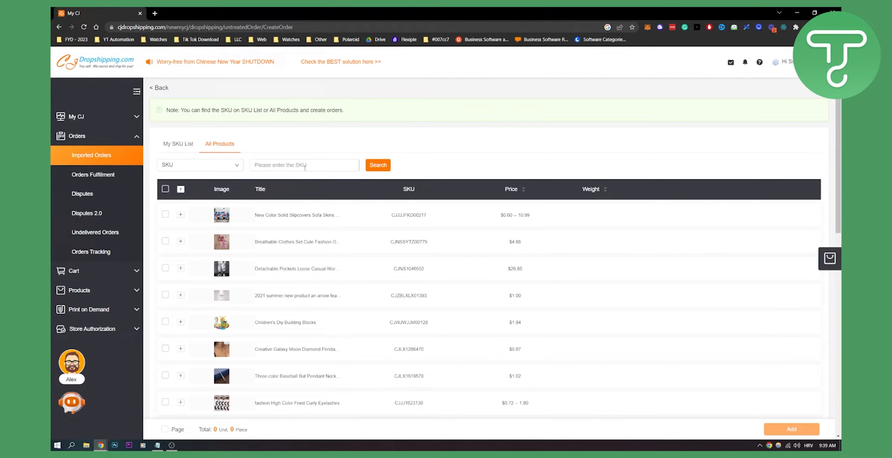
left_click(305, 165)
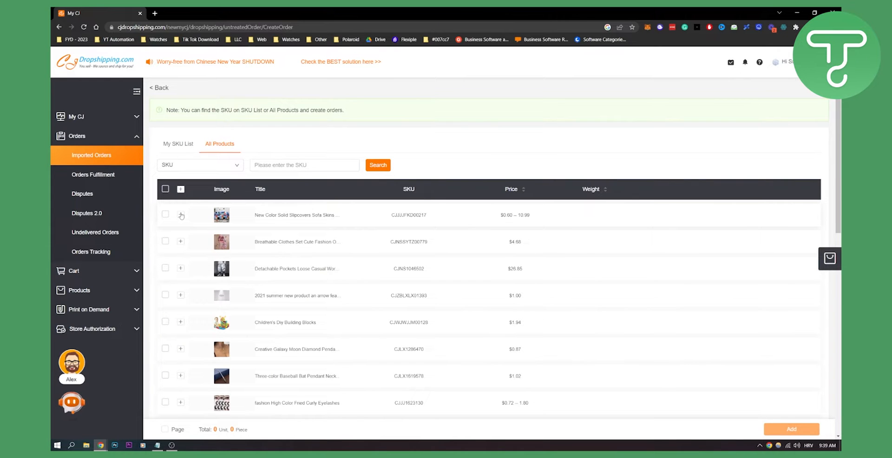
left_click(180, 215)
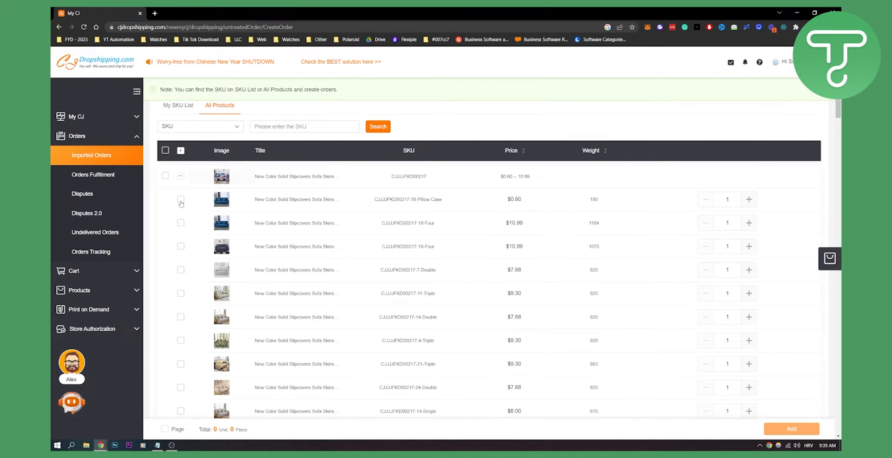
- Tick the Pillow Case variant at quantity 1 and continue to the order form
left_click(180, 199)
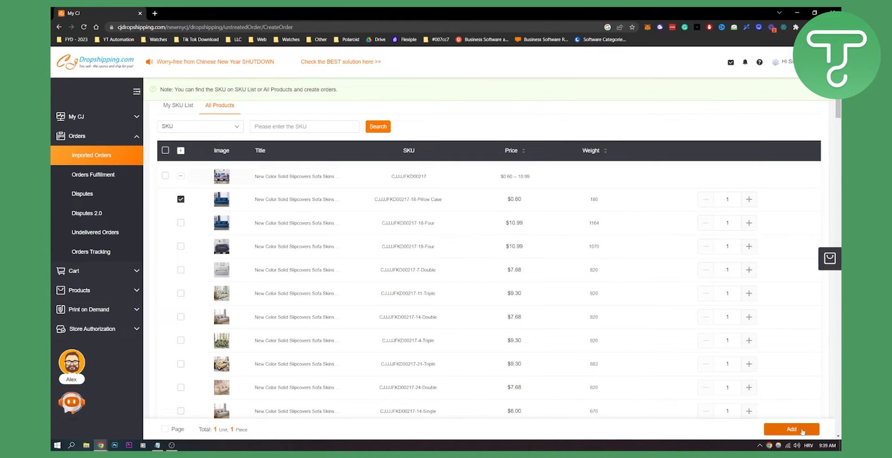
mouse_move(829, 268)
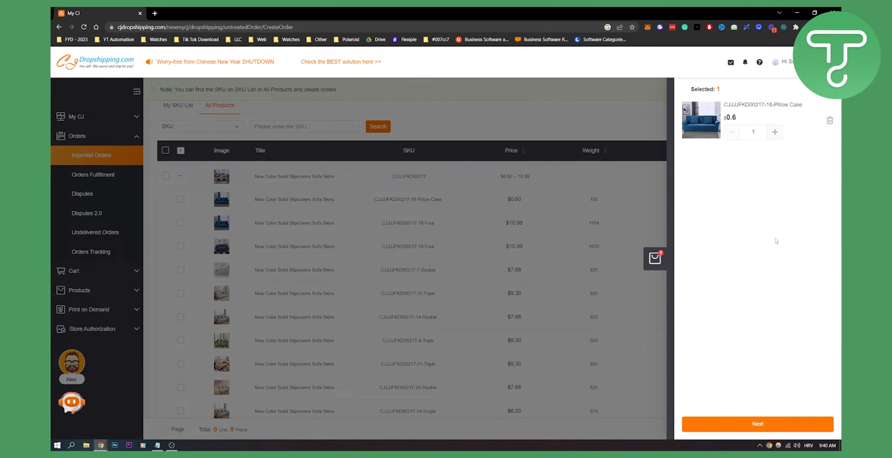
mouse_move(757, 393)
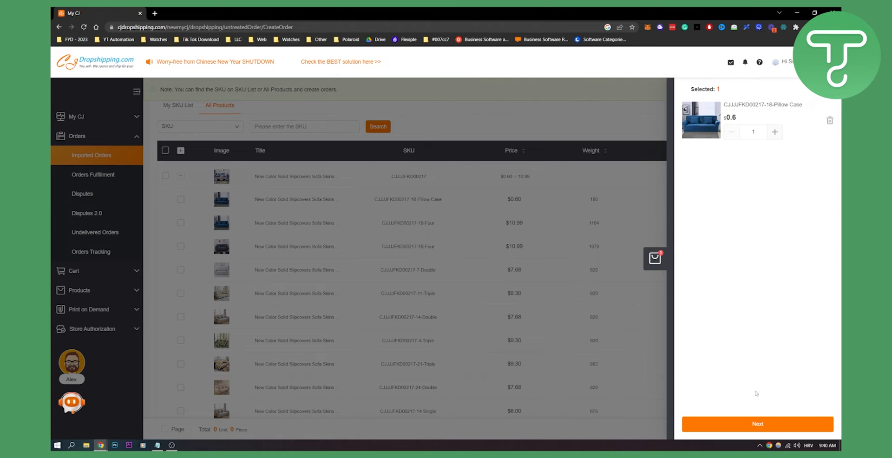
left_click(758, 425)
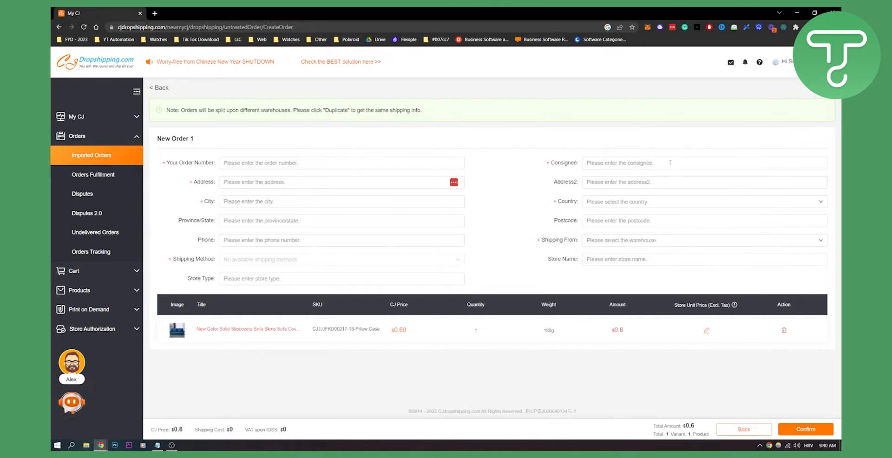
mouse_move(669, 215)
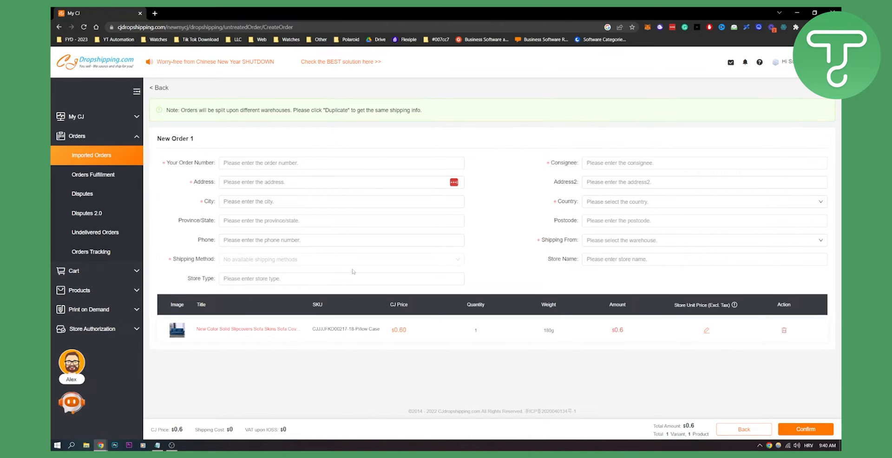
mouse_move(454, 309)
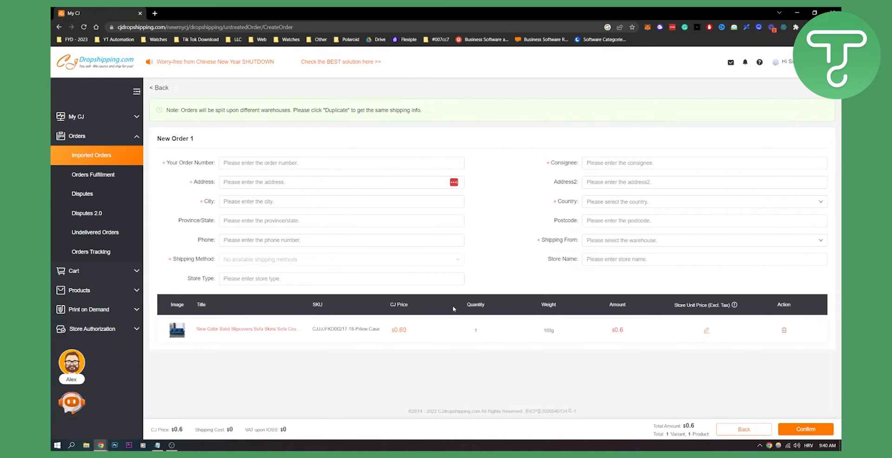
mouse_move(770, 387)
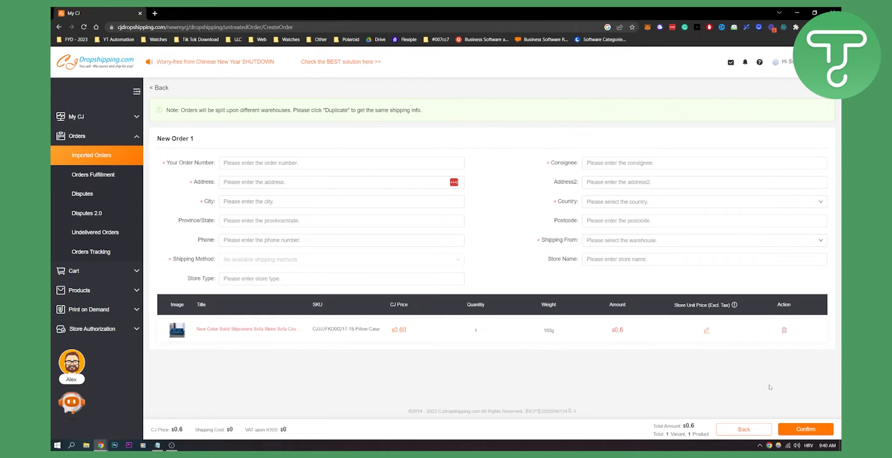
mouse_move(774, 383)
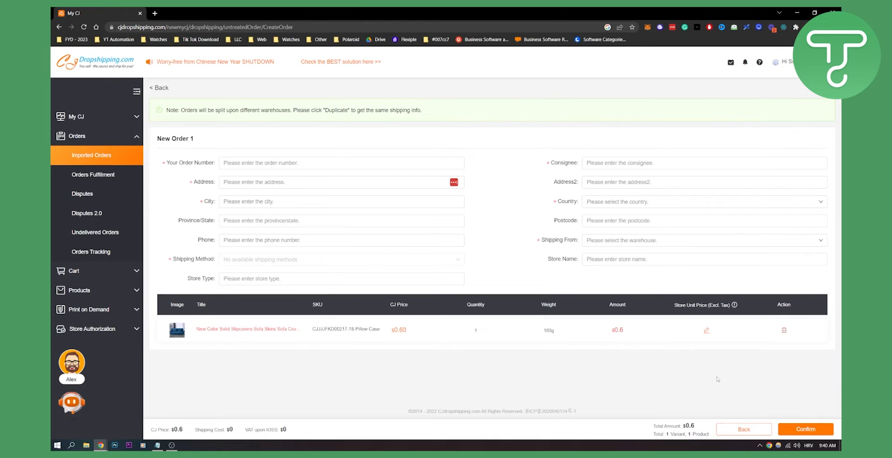
mouse_move(520, 374)
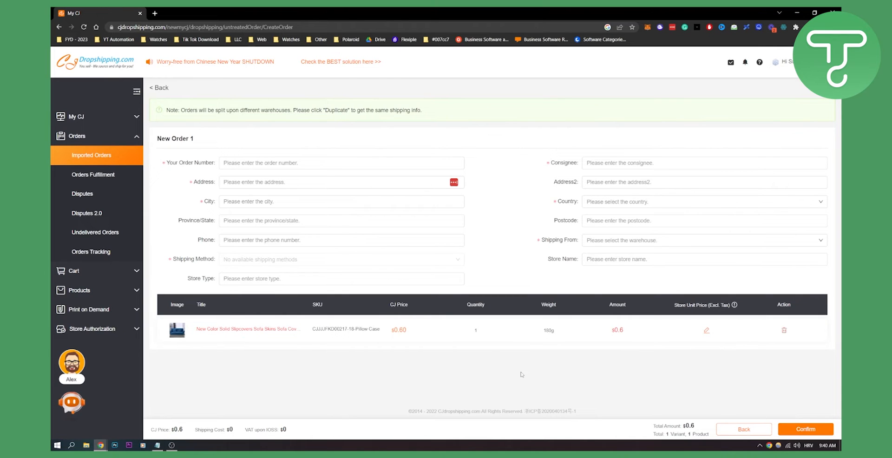
- Expand Cart in the left sidebar
left_click(73, 155)
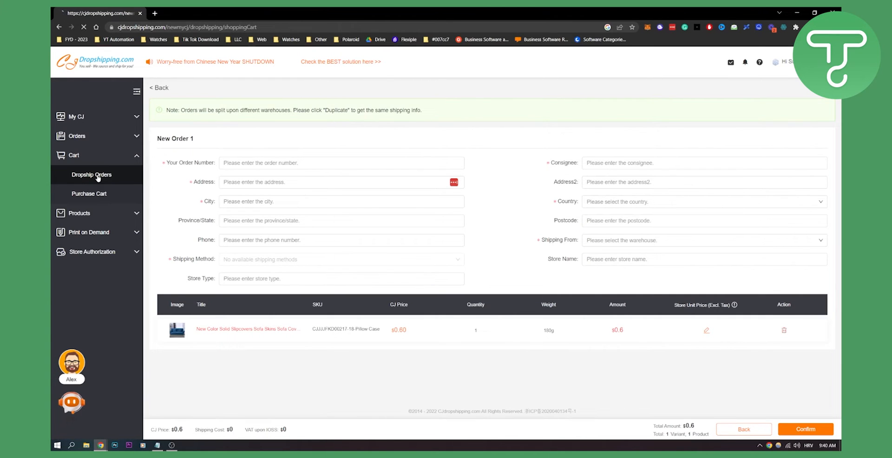
- Open Cart > Dropship Orders to show the empty dropshipping cart
left_click(92, 174)
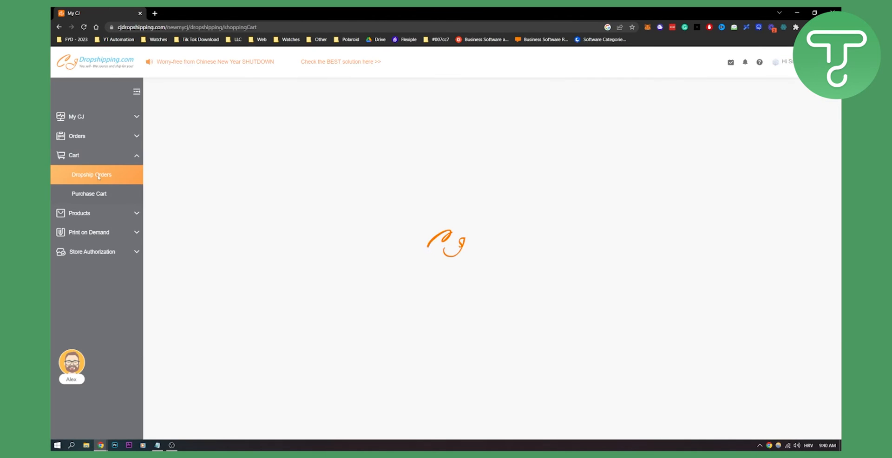
left_click(92, 175)
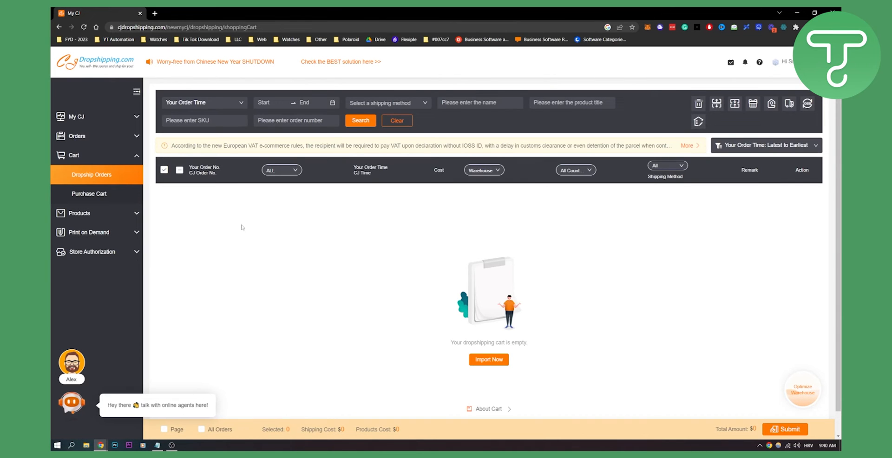
mouse_move(175, 216)
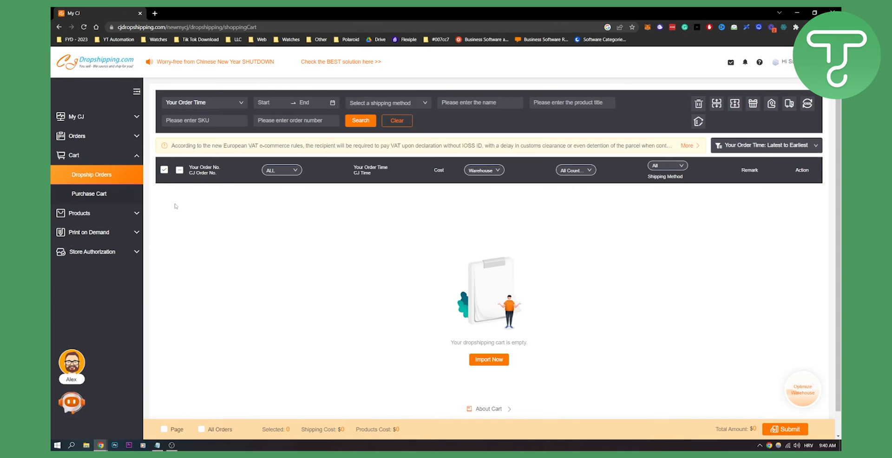
mouse_move(175, 206)
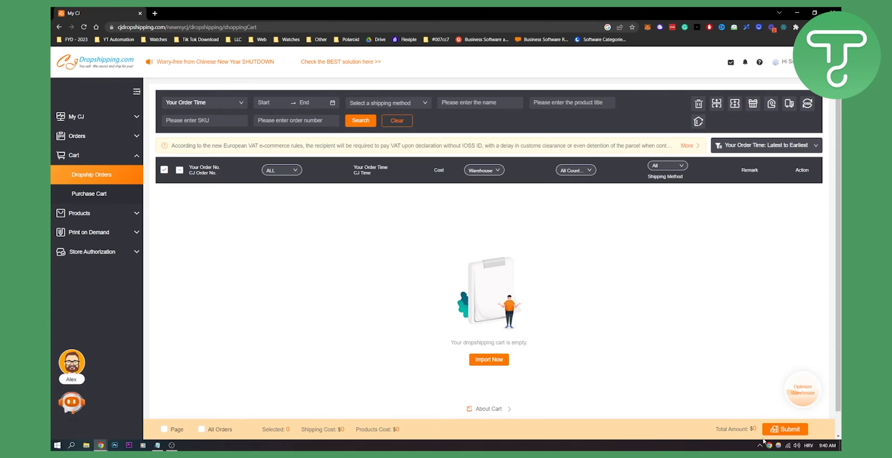
mouse_move(603, 304)
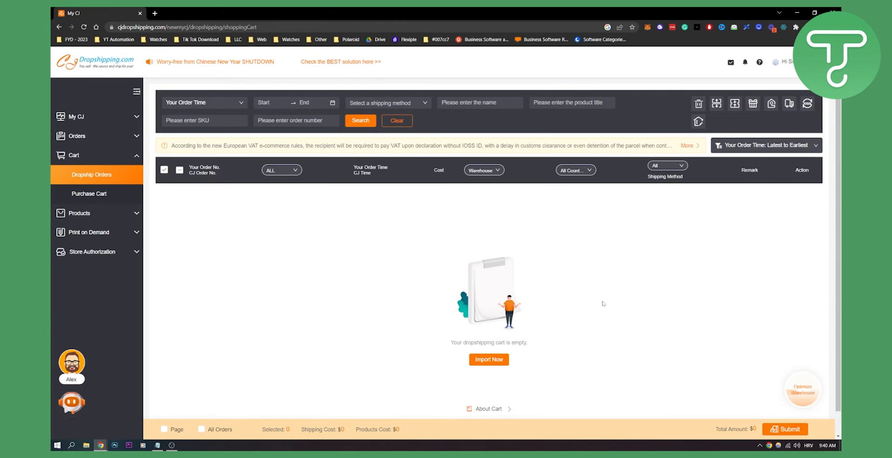
mouse_move(592, 296)
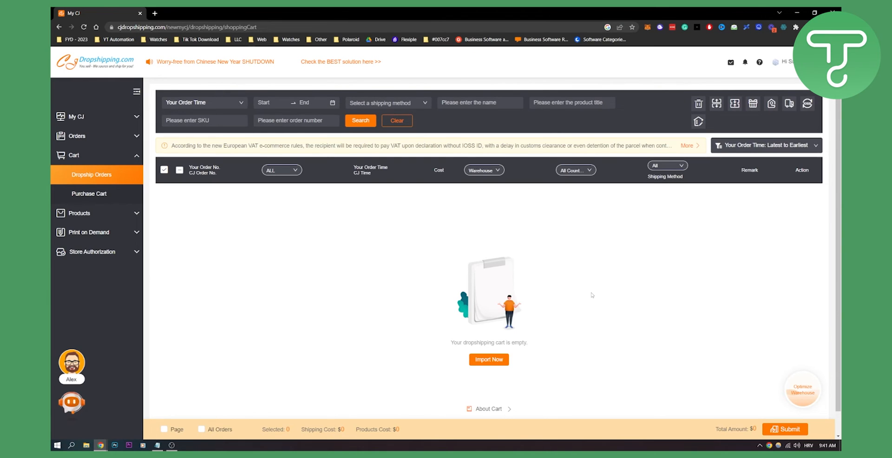
mouse_move(588, 292)
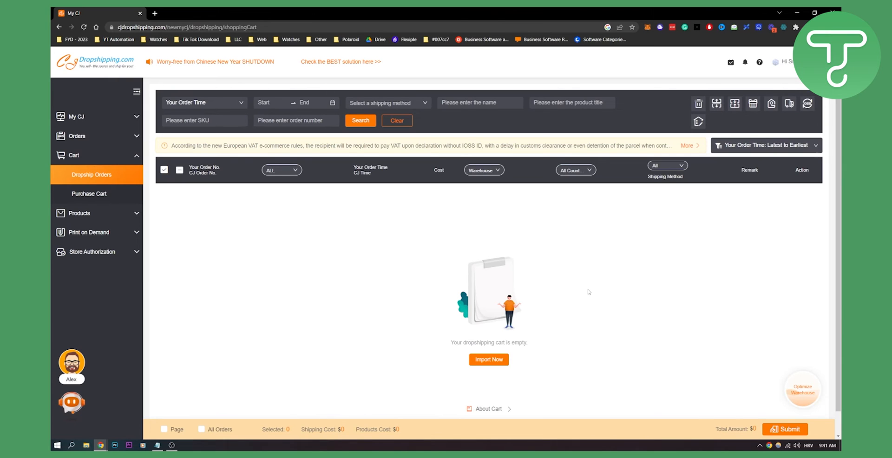
mouse_move(401, 281)
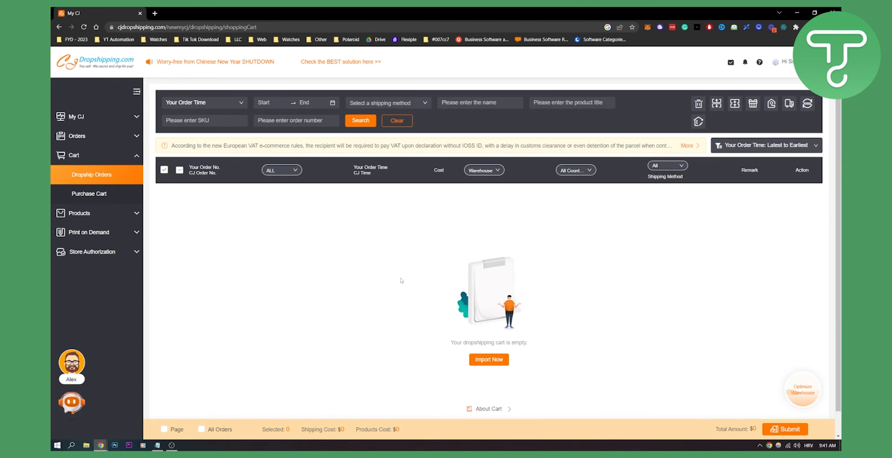
mouse_move(414, 267)
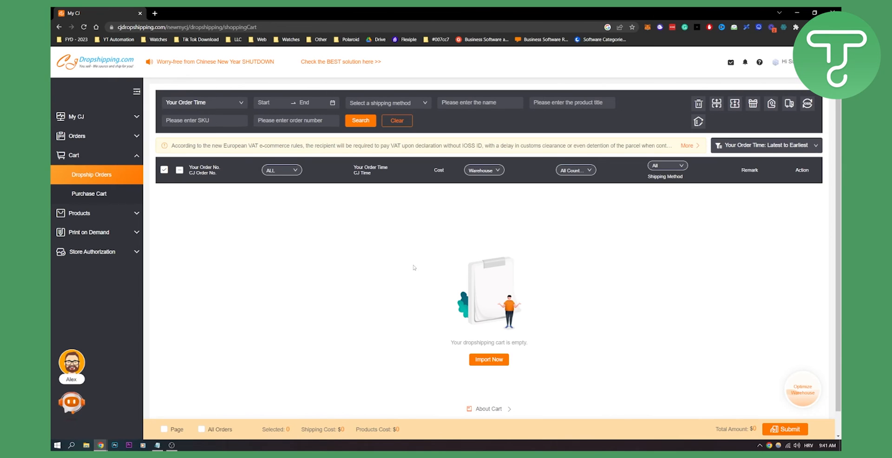